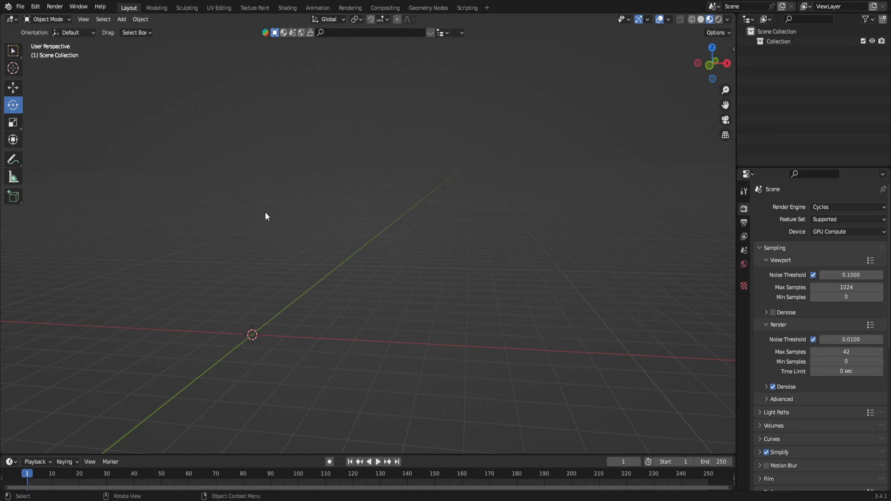
mouse_move(179, 147)
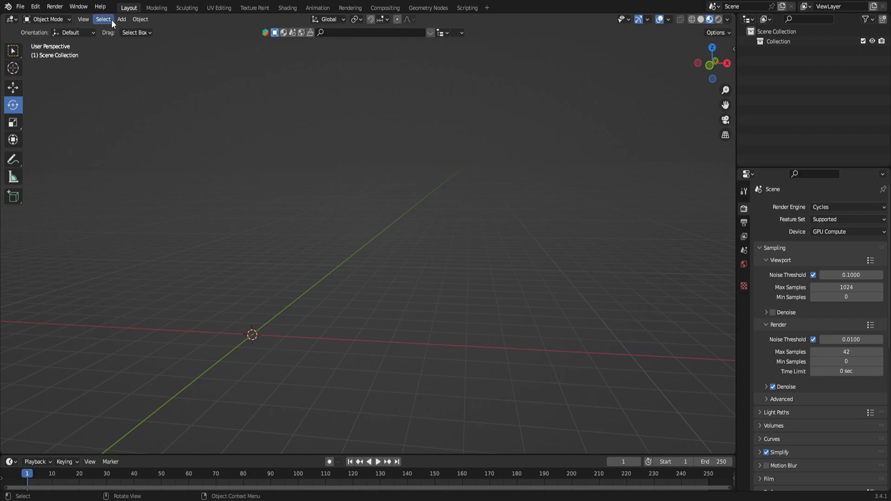
Add a plane to the scene and switch to editing its mesh.
left_click(121, 19)
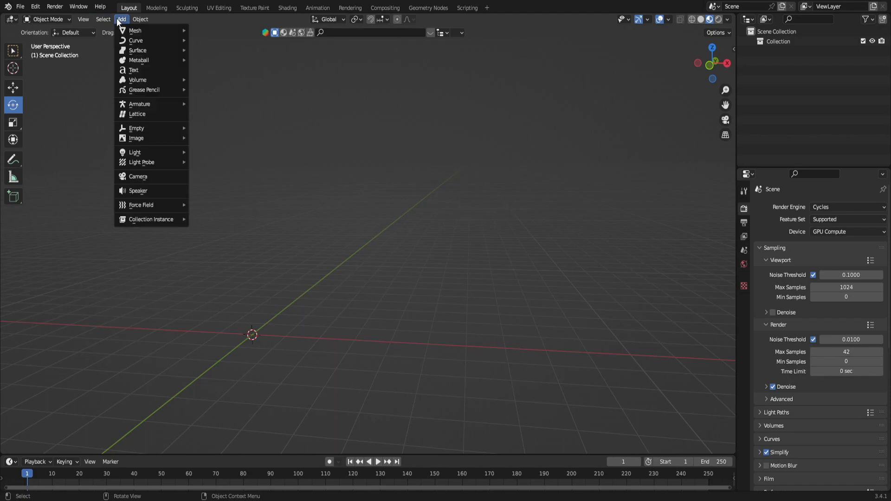
left_click(136, 29)
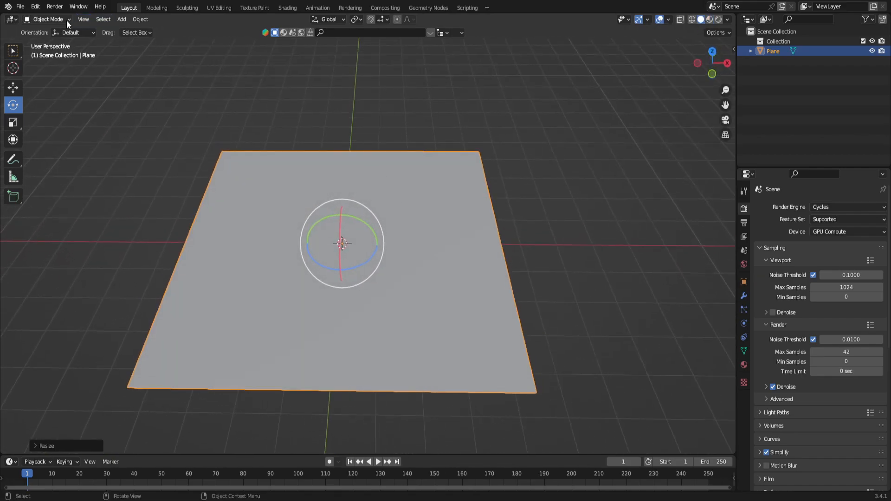
key("Tab")
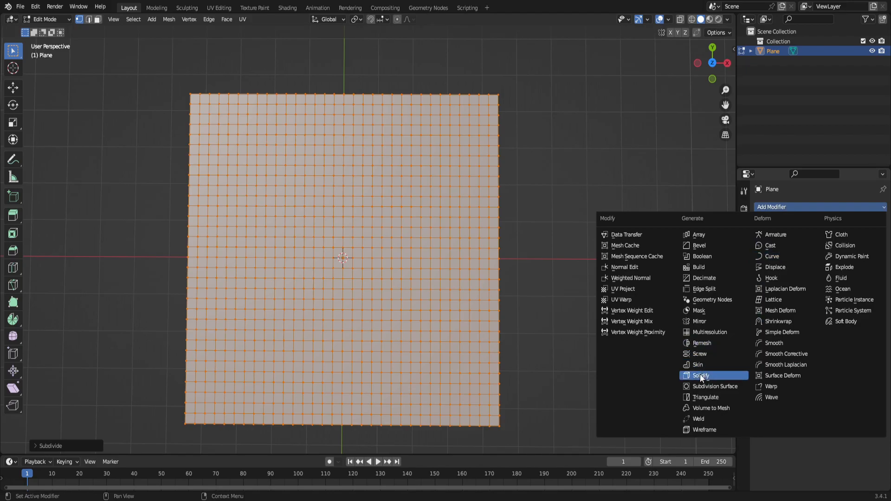
left_click(700, 375)
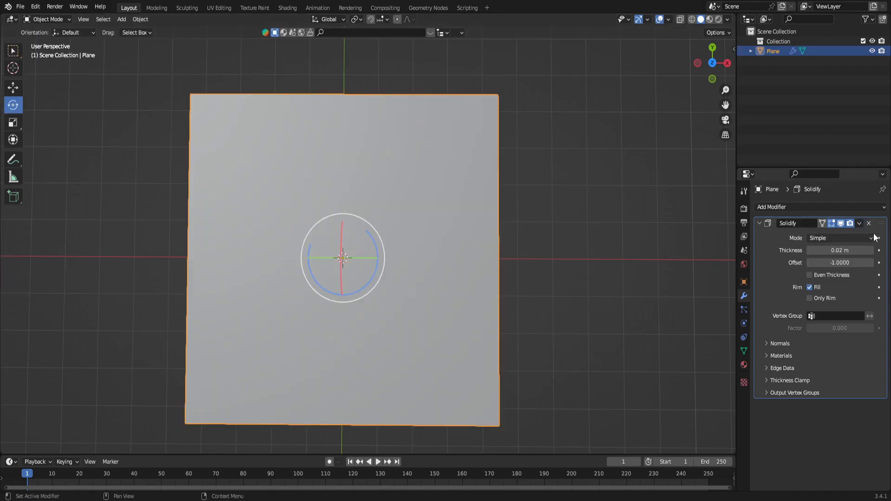
left_click(868, 223)
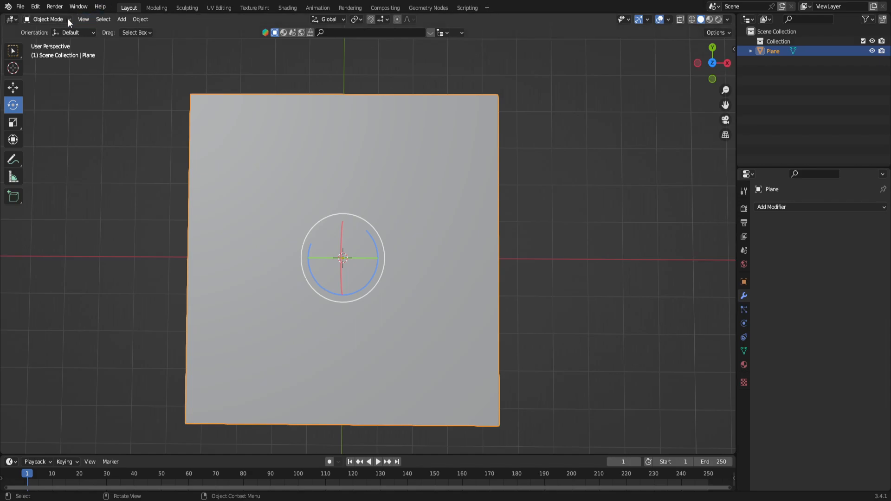
key("Tab")
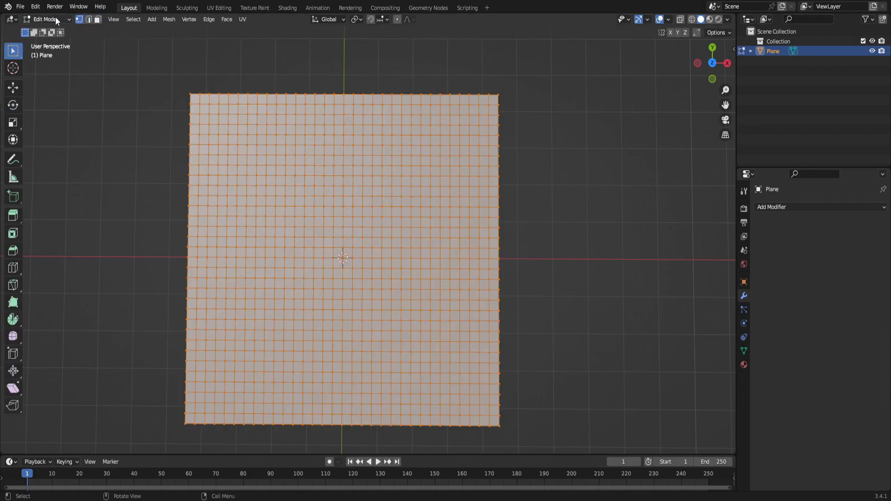
In face select mode, select every face of the plane and subdivide them again.
left_click(45, 19)
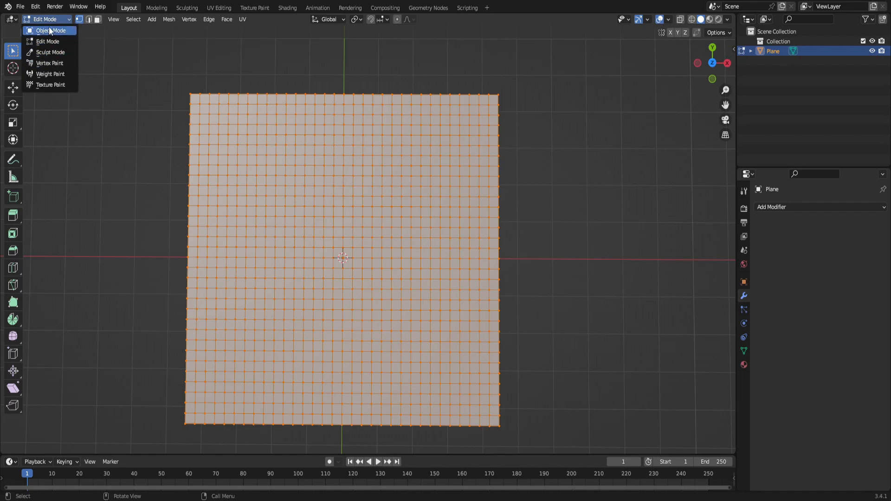
left_click(46, 18)
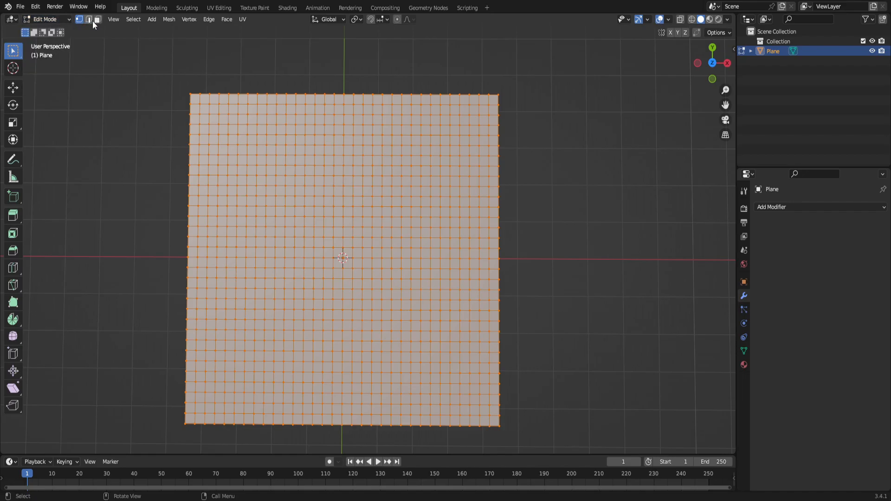
left_click(89, 19)
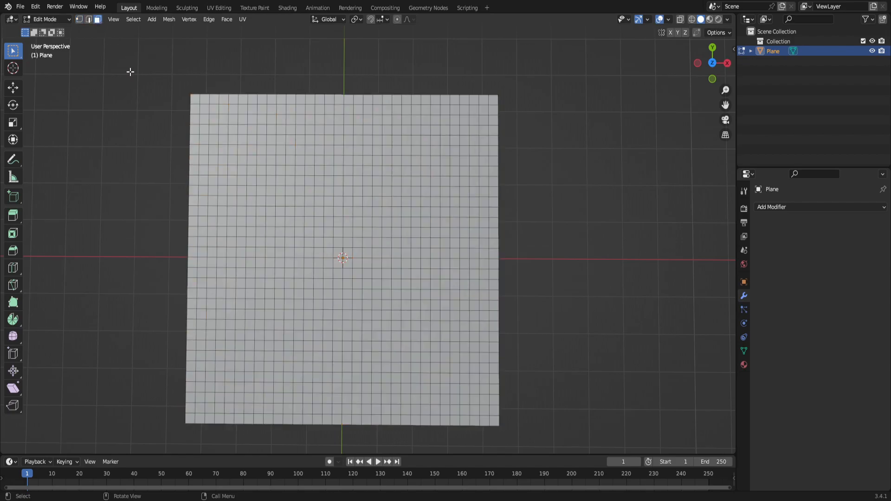
mouse_move(195, 120)
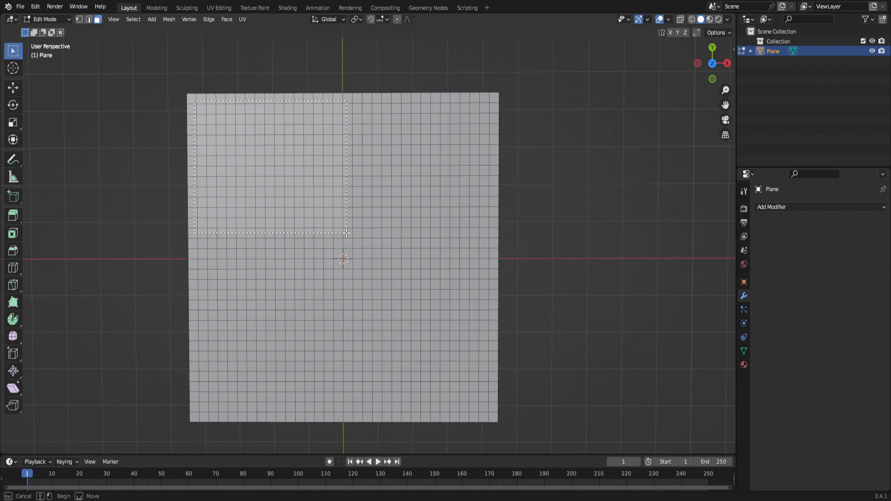
left_click_drag(346, 233, 490, 418)
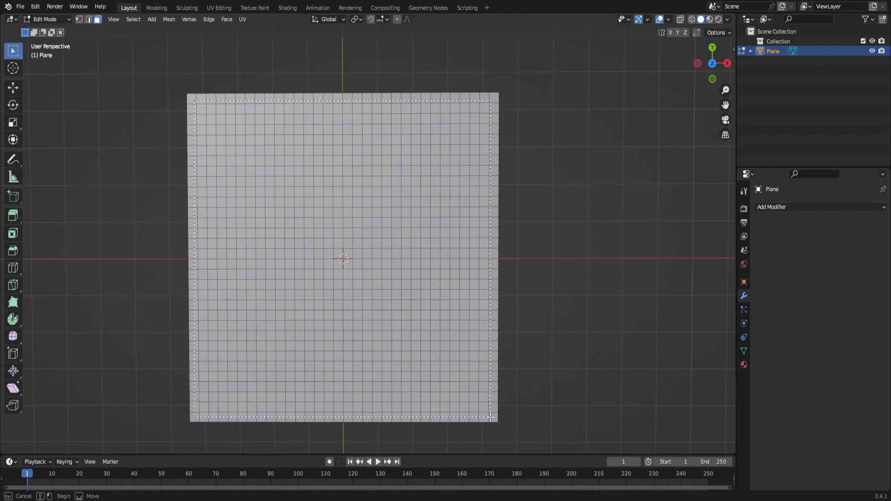
key("a")
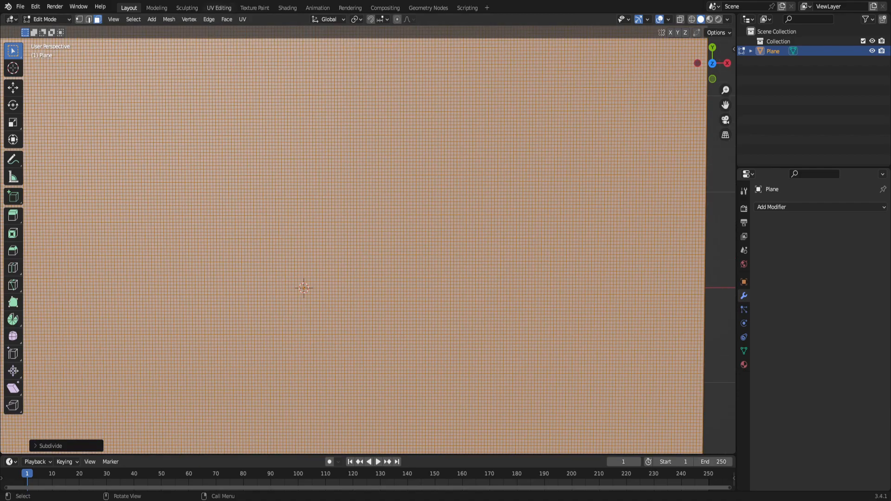
Triangulate all selected faces via Face > Triangulate Faces and inspect the result.
left_click(226, 18)
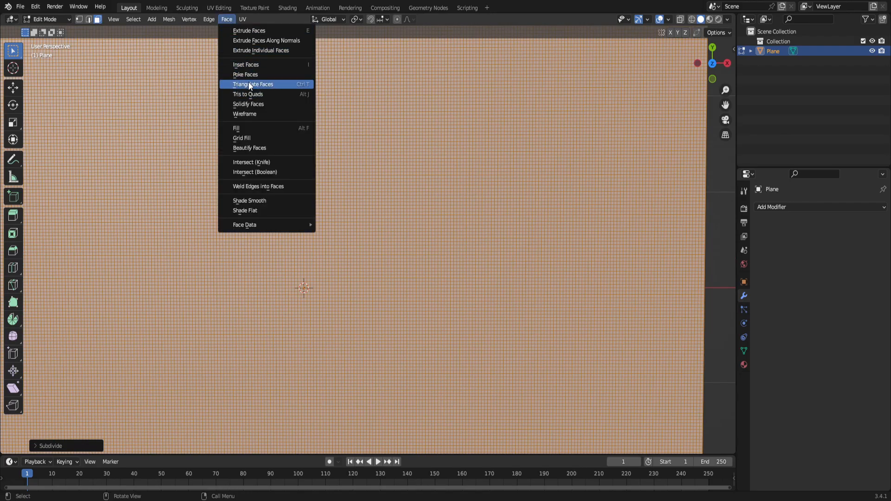
left_click(252, 84)
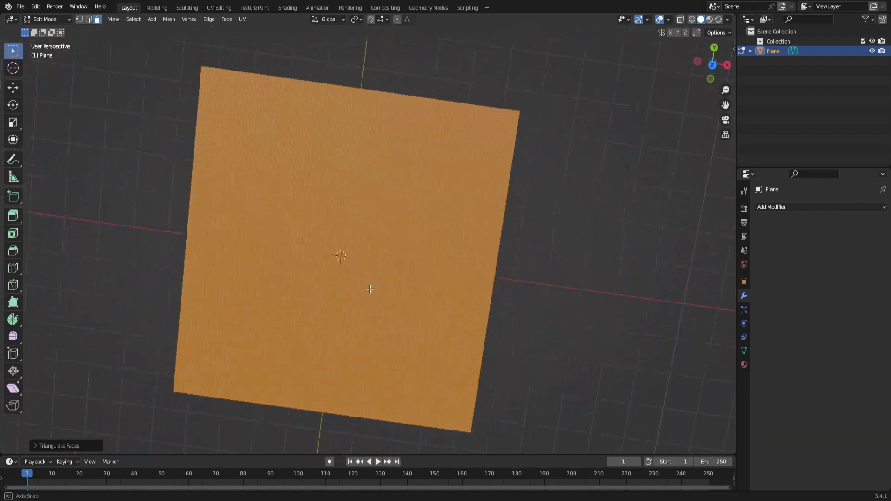
left_click_drag(369, 284, 358, 273)
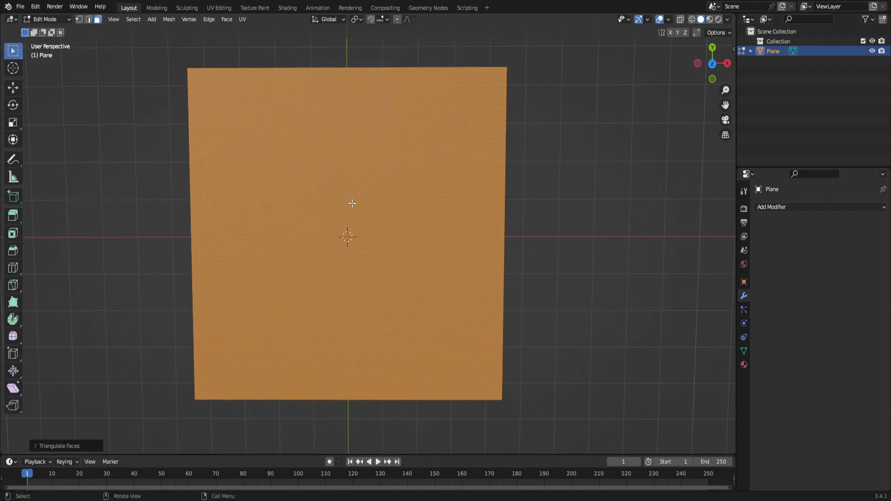
mouse_move(168, 107)
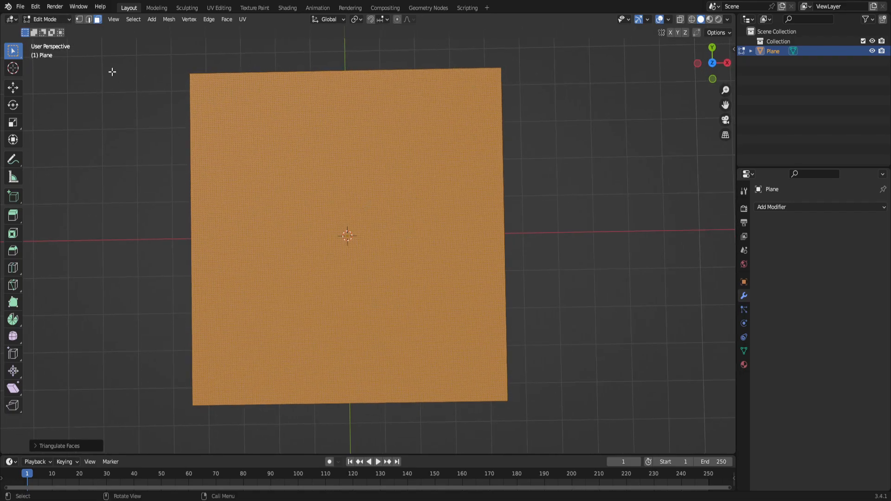
Switch the plane to Sculpt Mode and pick the Layer brush.
left_click(45, 19)
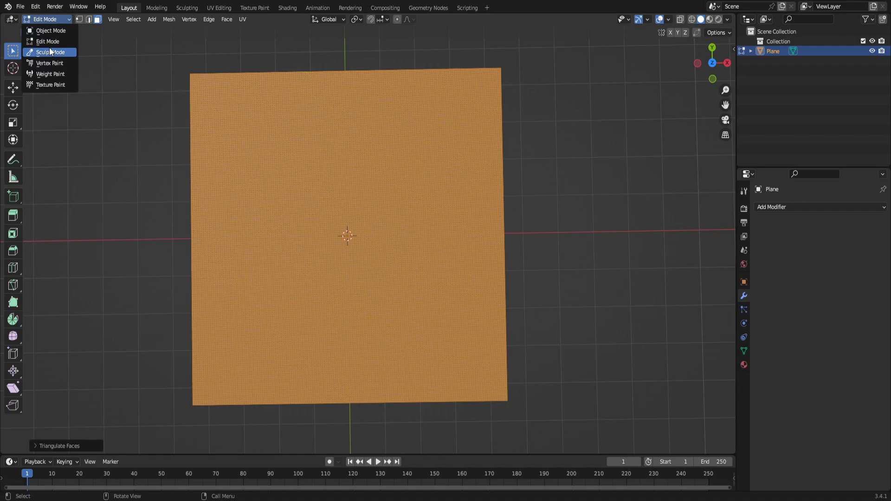
left_click(51, 52)
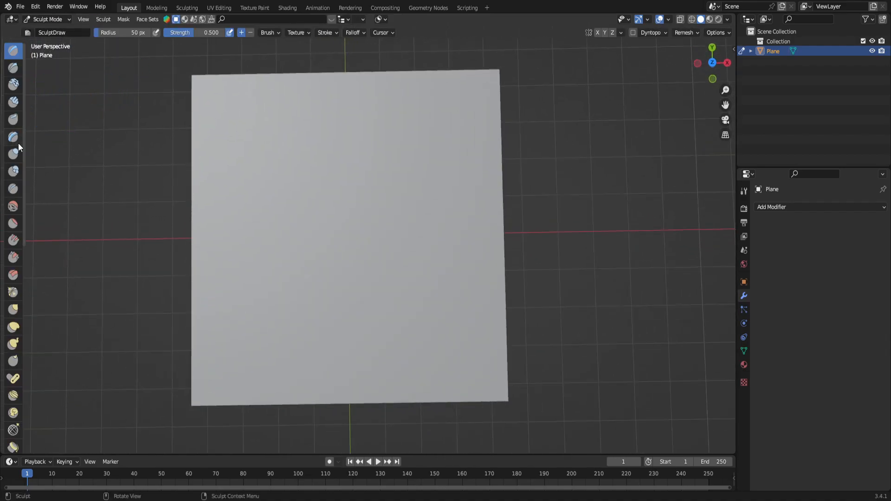
mouse_move(12, 171)
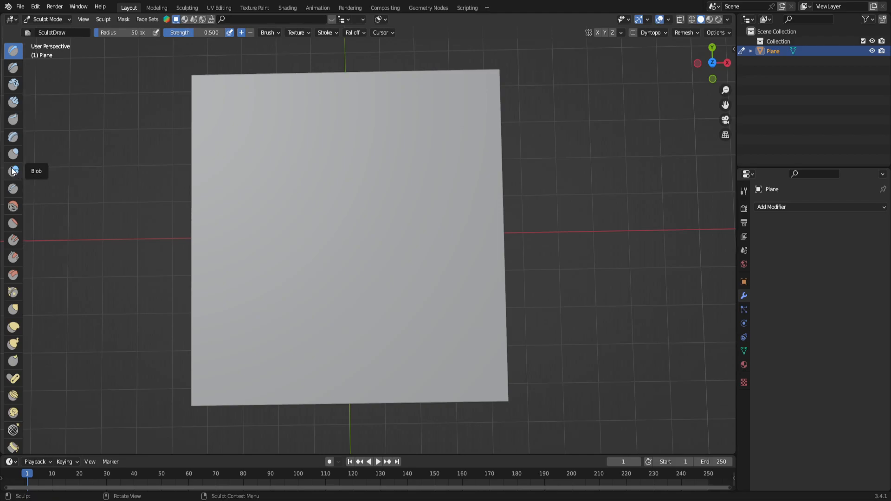
mouse_move(13, 138)
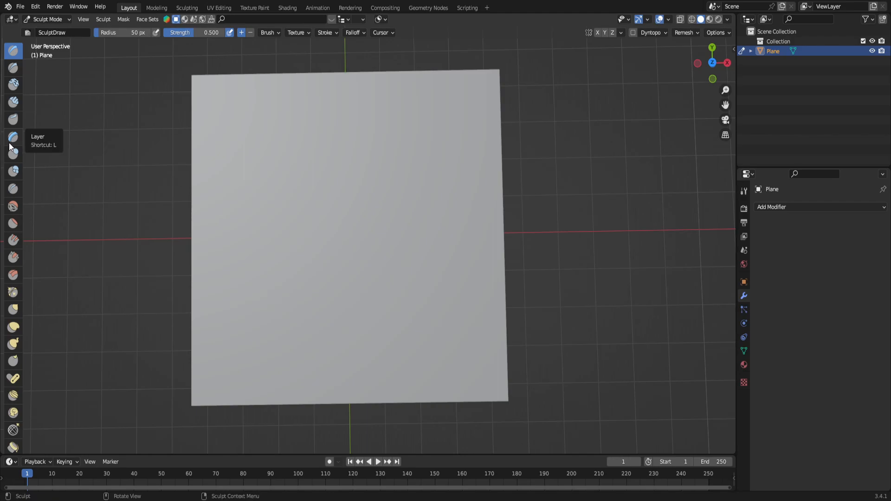
mouse_move(14, 145)
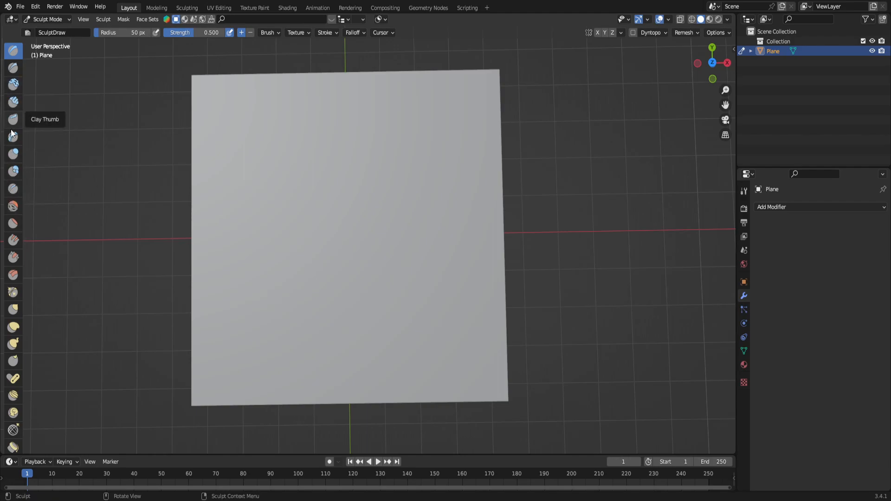
mouse_move(12, 153)
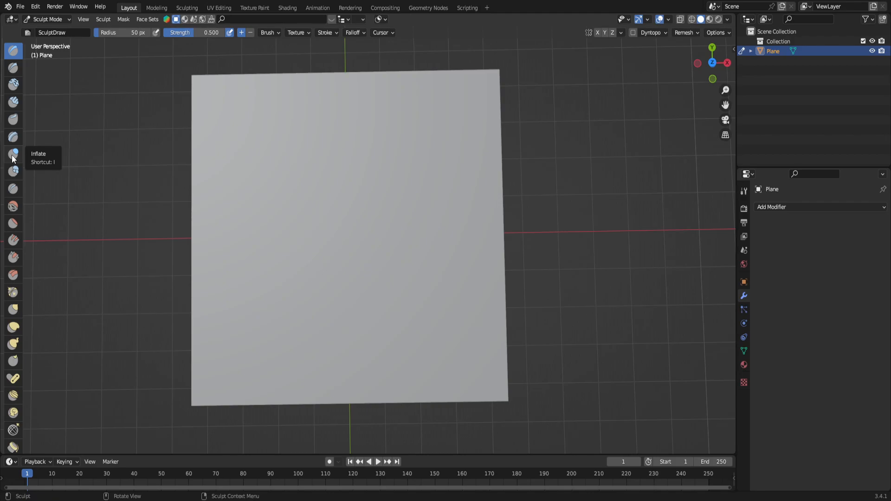
mouse_move(13, 138)
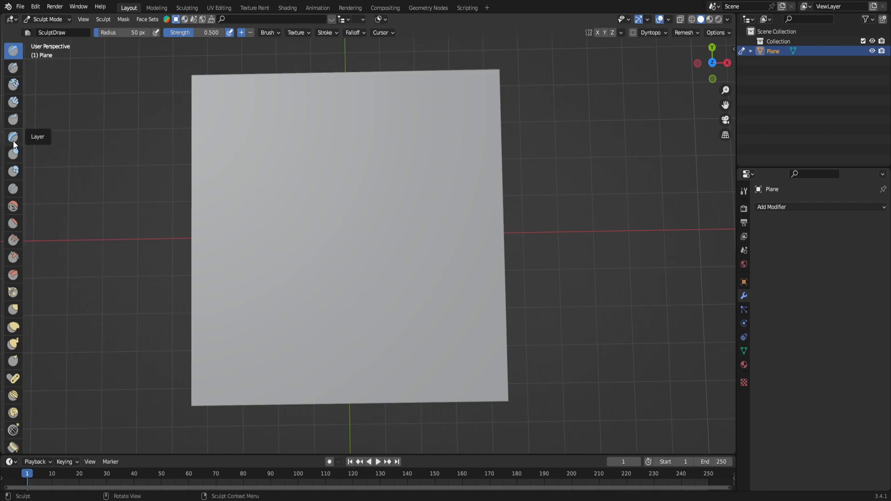
left_click(13, 138)
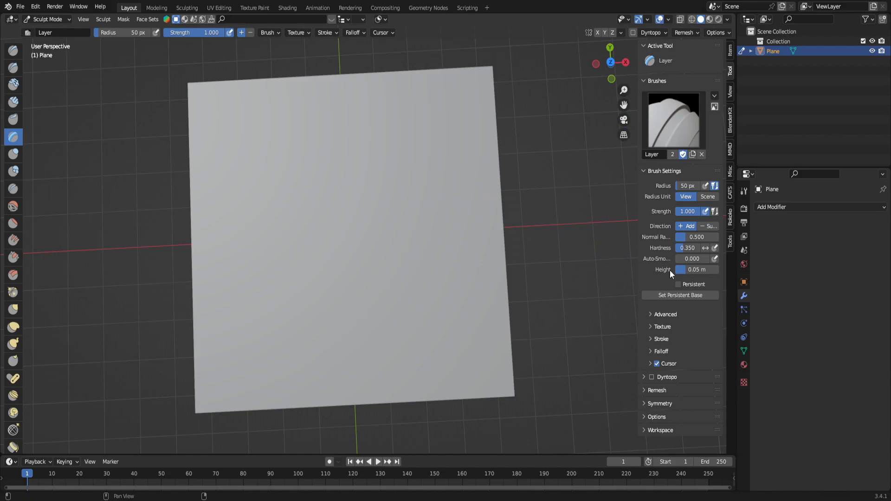
Enable View Normal auto-masking in the Layer brush's Advanced settings, then collapse the panel.
left_click(665, 314)
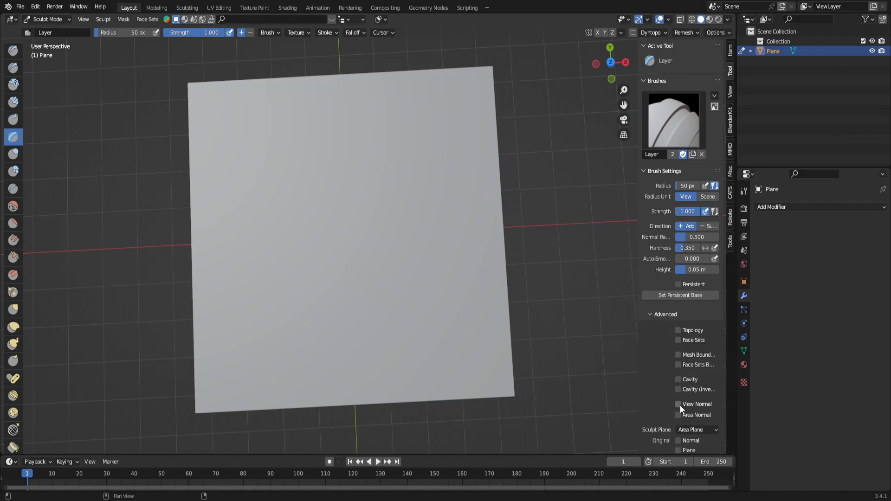
left_click(678, 404)
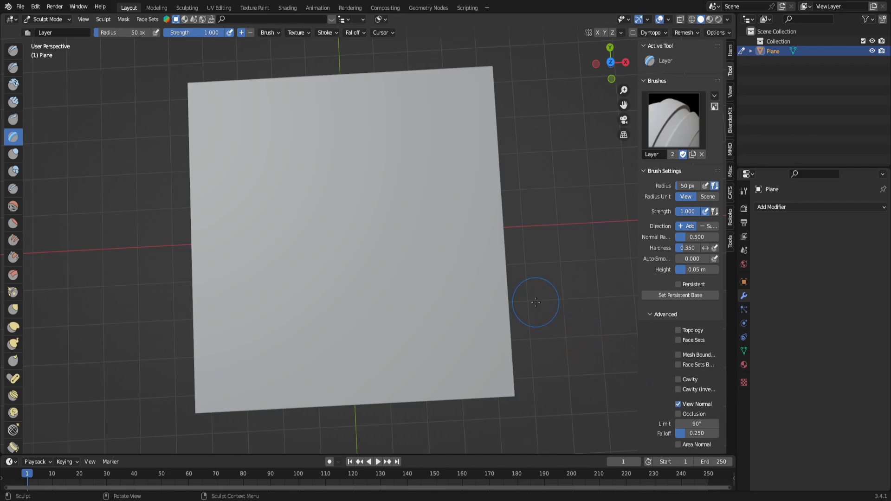
mouse_move(535, 302)
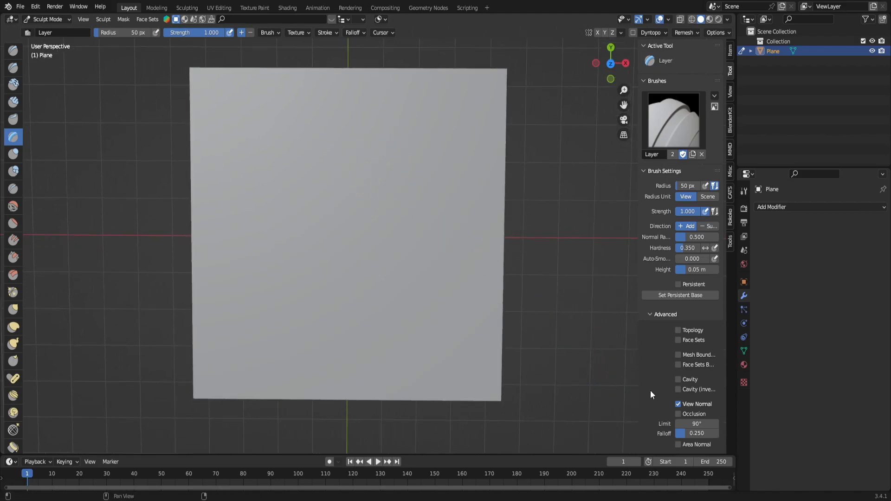
left_click(664, 315)
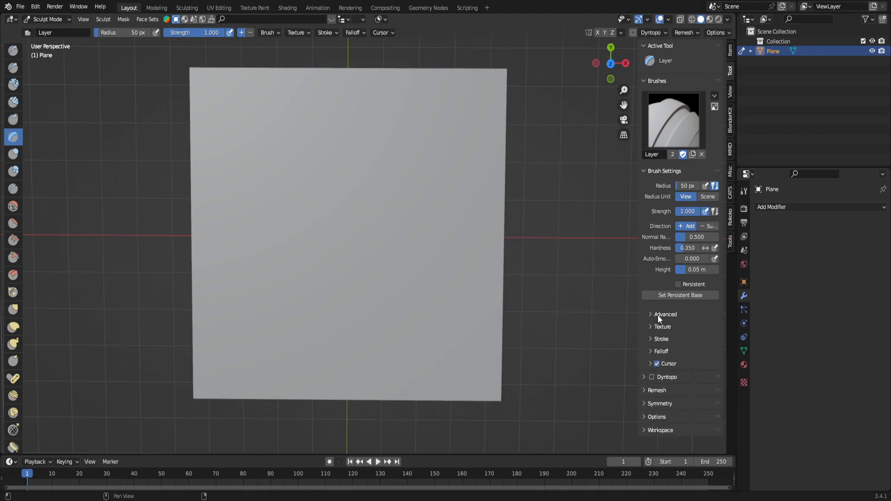
Expand the brush Texture panel and open the texture's properties.
left_click(662, 326)
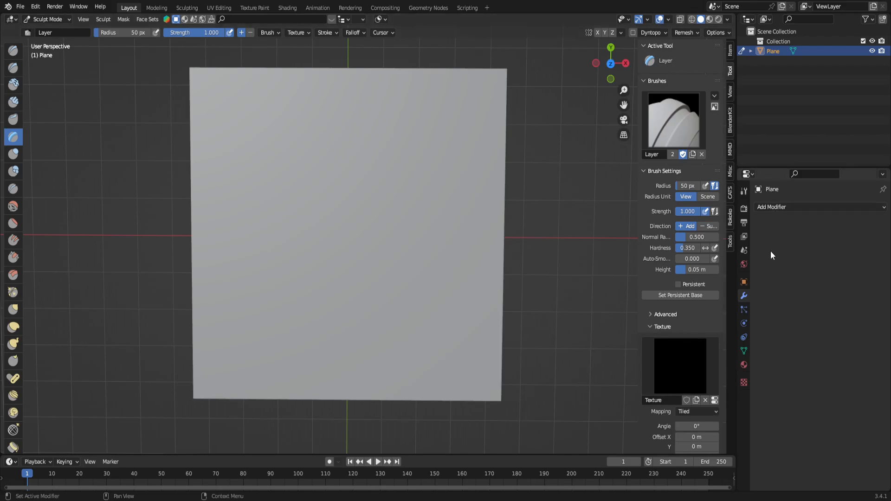
left_click(743, 382)
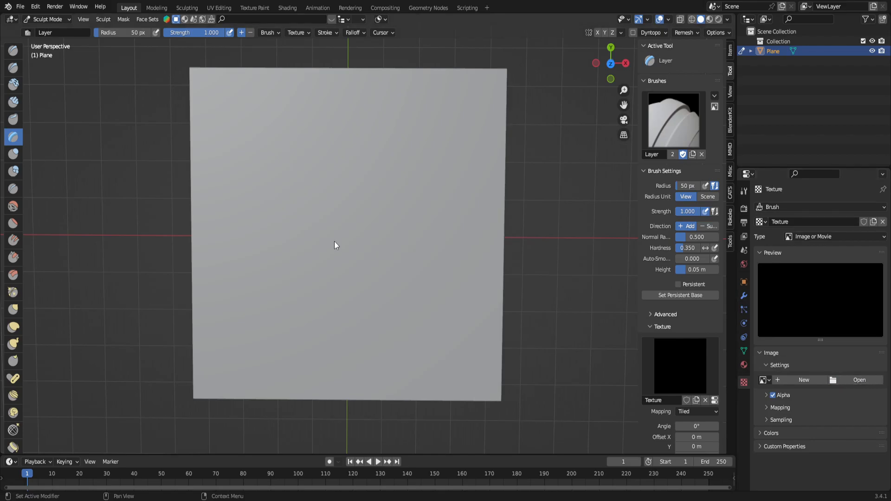
mouse_move(422, 252)
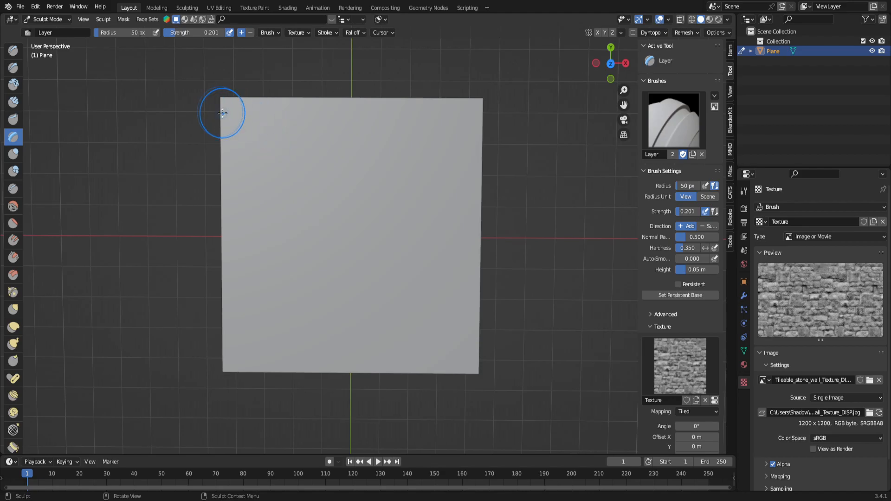
Paint rows of stone texture from the plane's top edge down to its lower rows.
left_click_drag(222, 112, 470, 110)
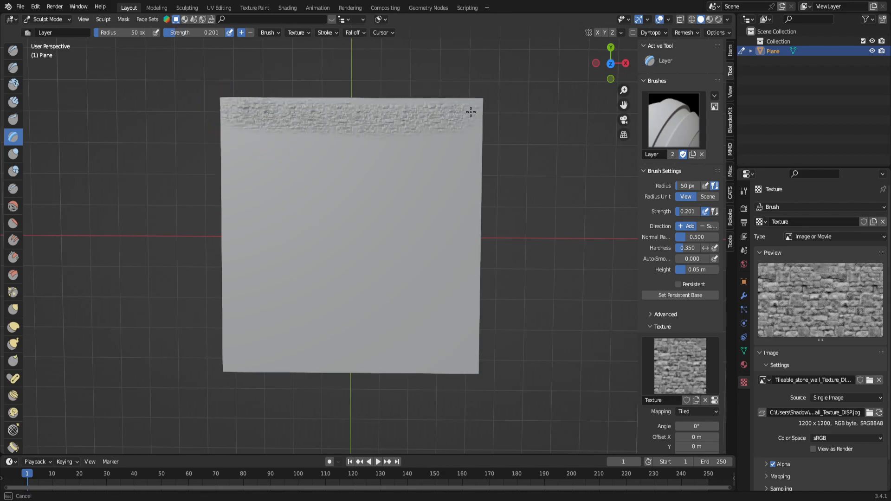
left_click_drag(471, 110, 467, 149)
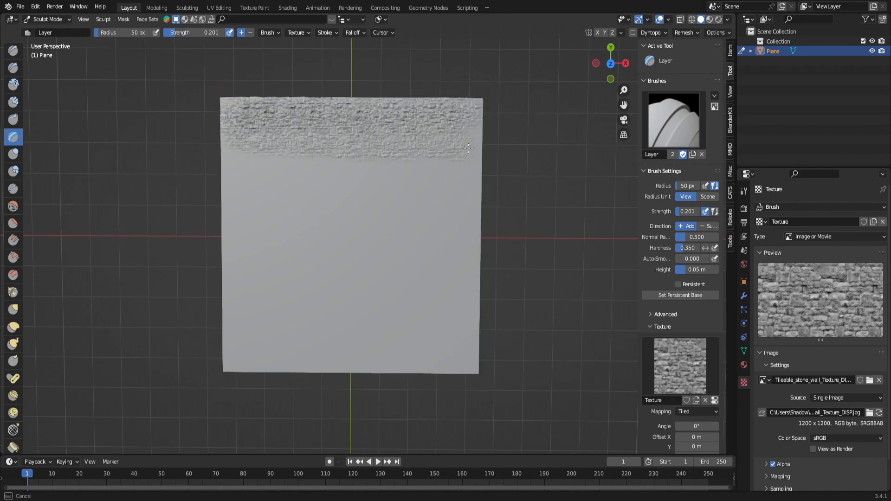
left_click_drag(469, 149, 415, 217)
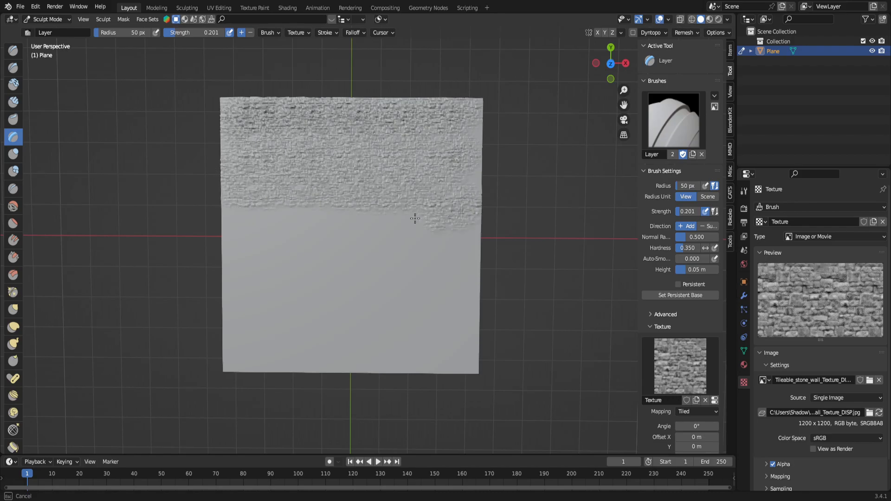
left_click_drag(414, 217, 291, 262)
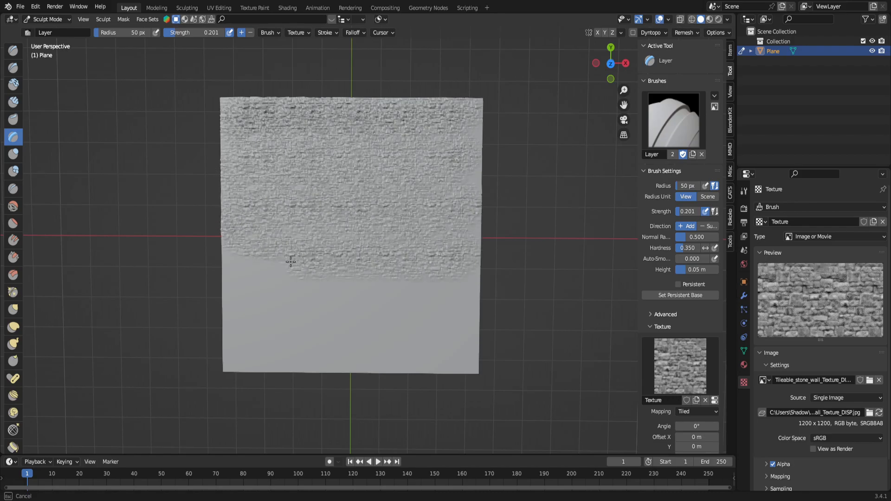
left_click_drag(290, 262, 252, 312)
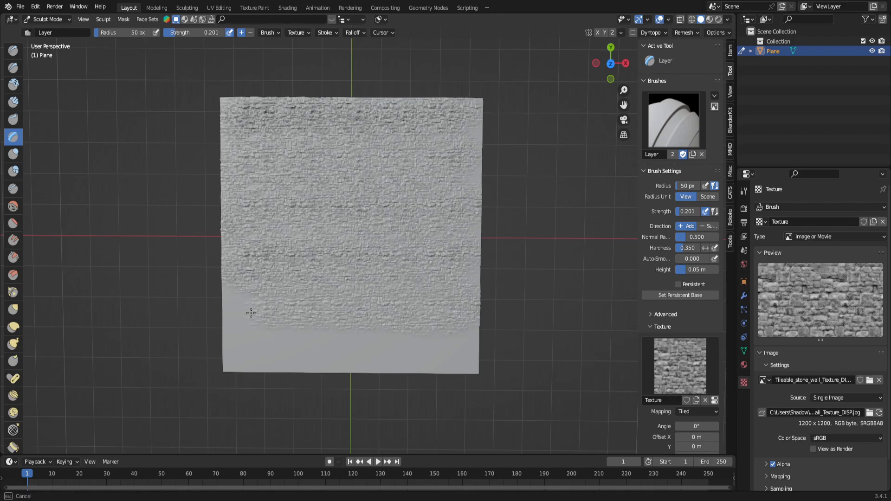
left_click_drag(251, 313, 257, 359)
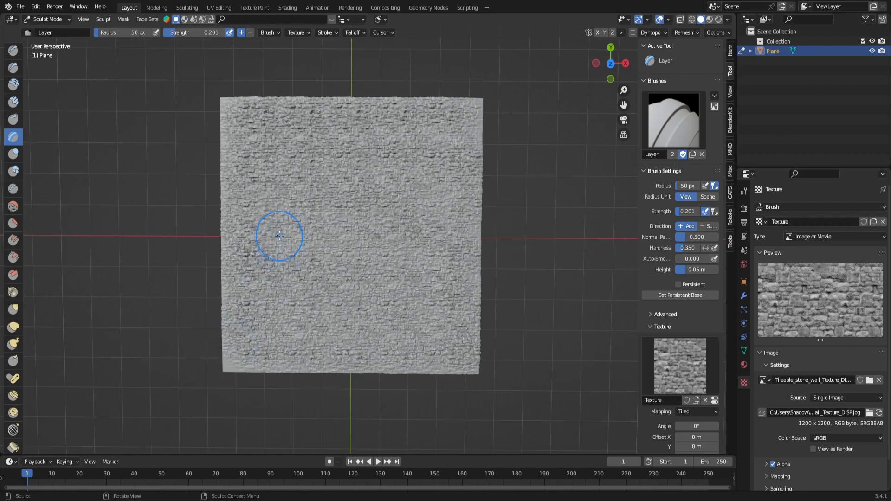
mouse_move(270, 186)
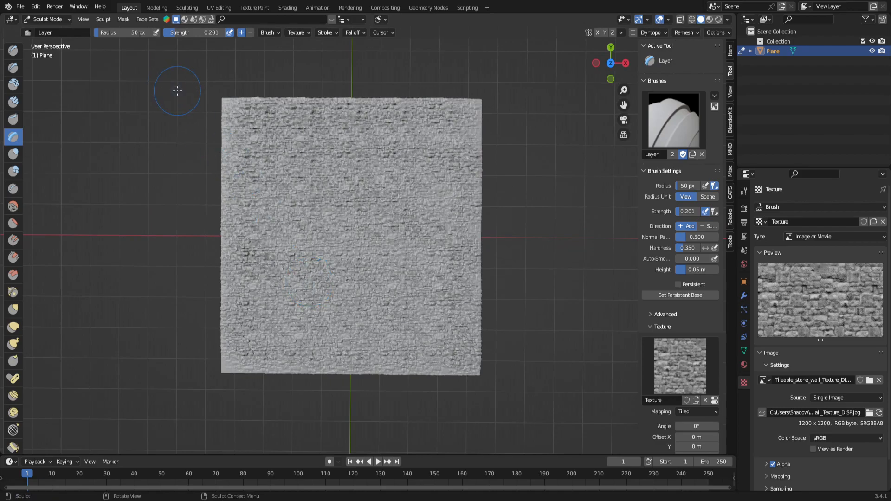
mouse_move(162, 164)
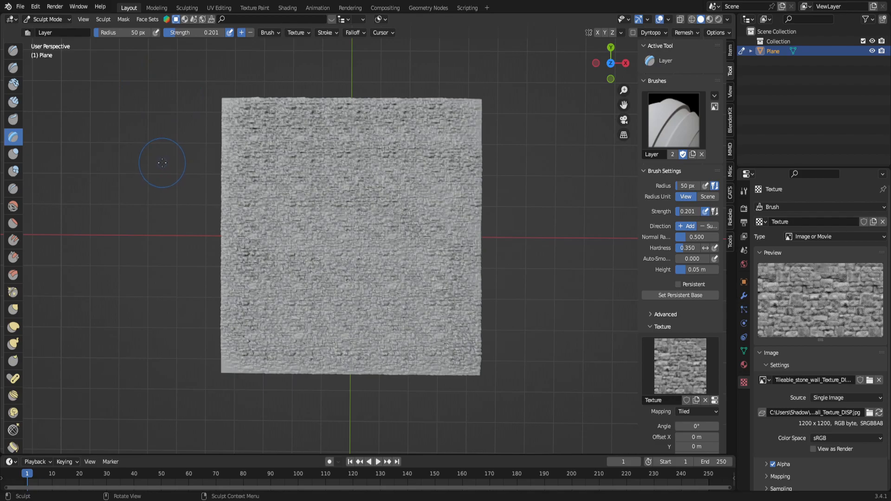
mouse_move(163, 175)
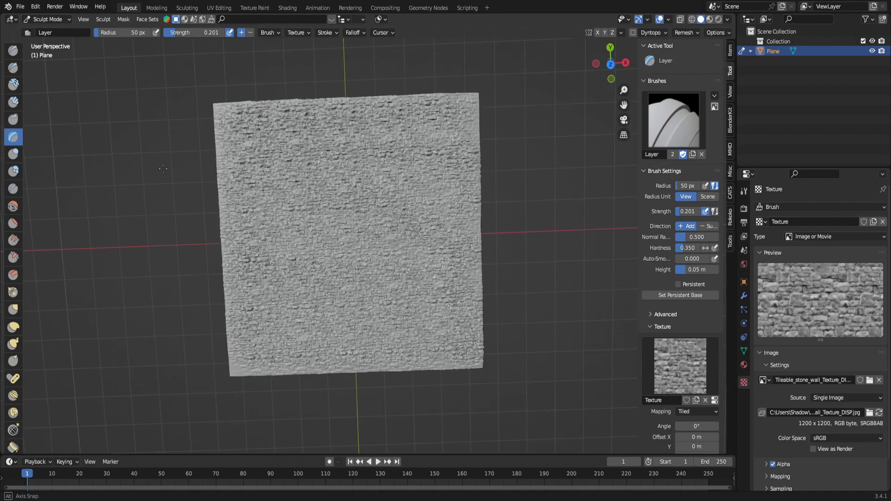
Return to Object Mode, add a cylinder mesh, and reselect the stone-textured plane.
left_click(46, 18)
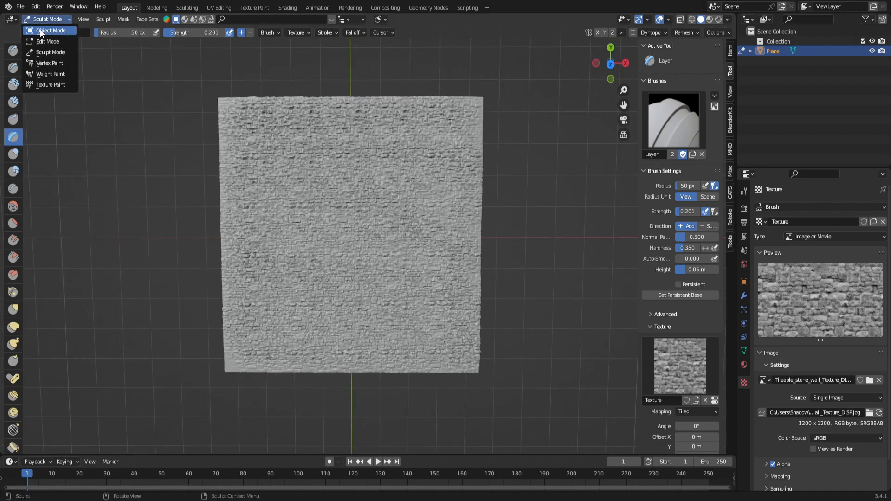
left_click(50, 29)
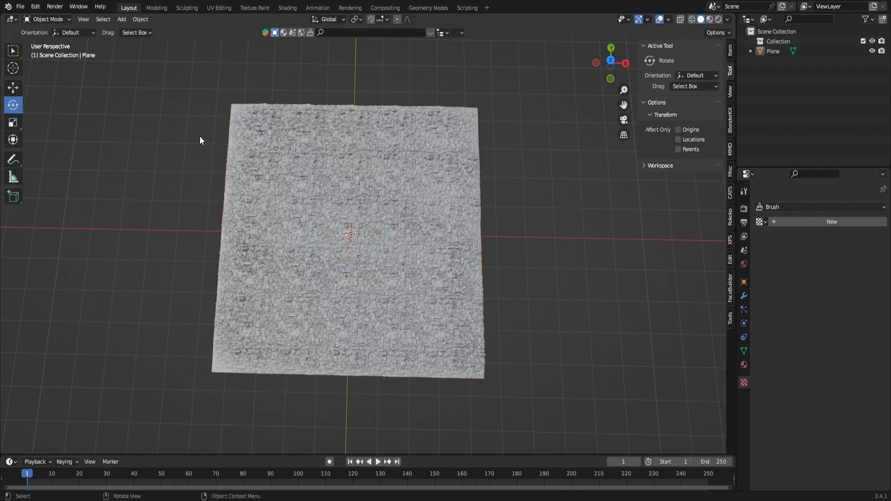
left_click(140, 19)
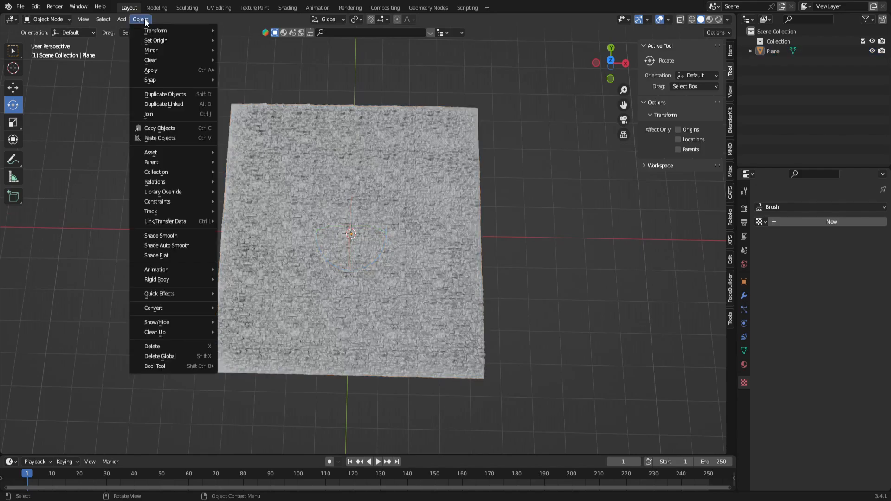
left_click(120, 19)
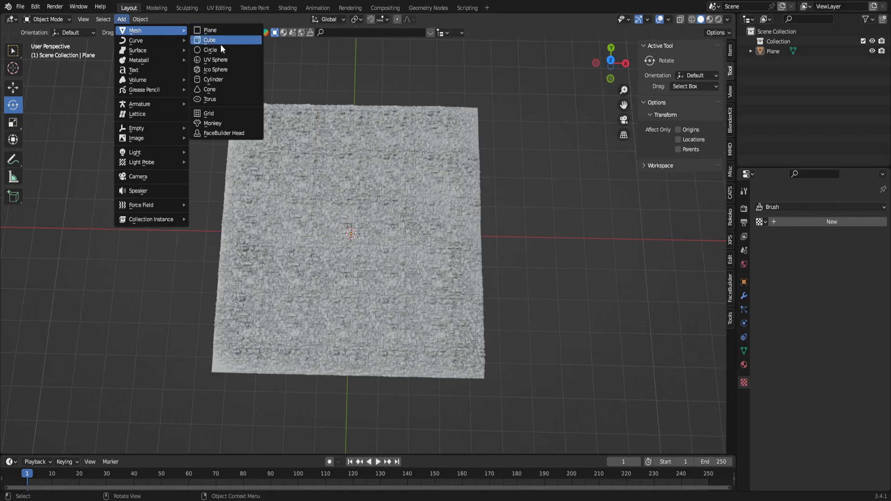
left_click(213, 79)
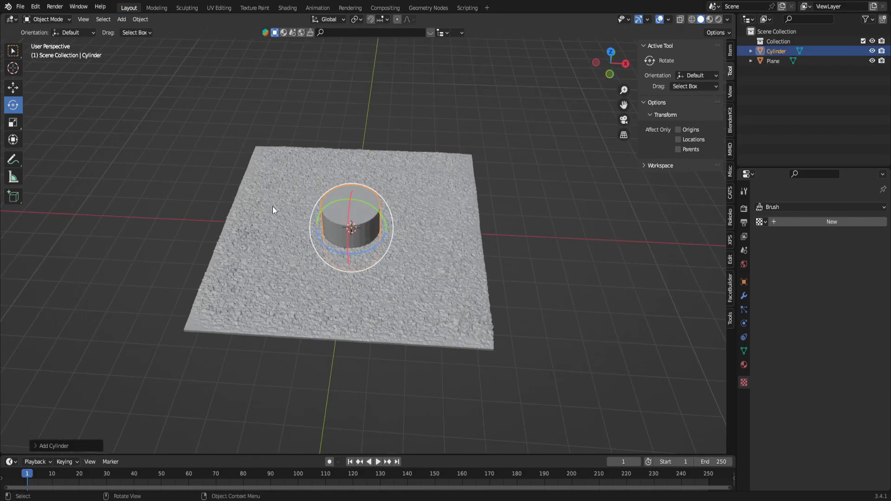
mouse_move(457, 207)
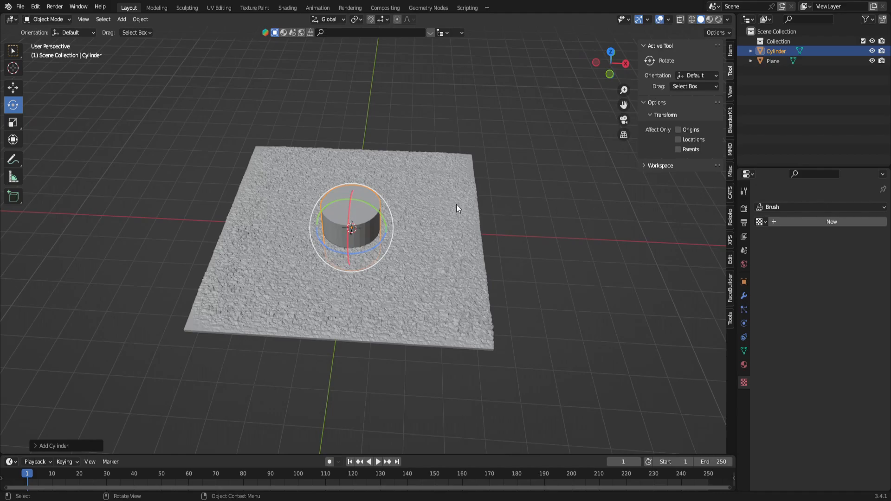
left_click(772, 61)
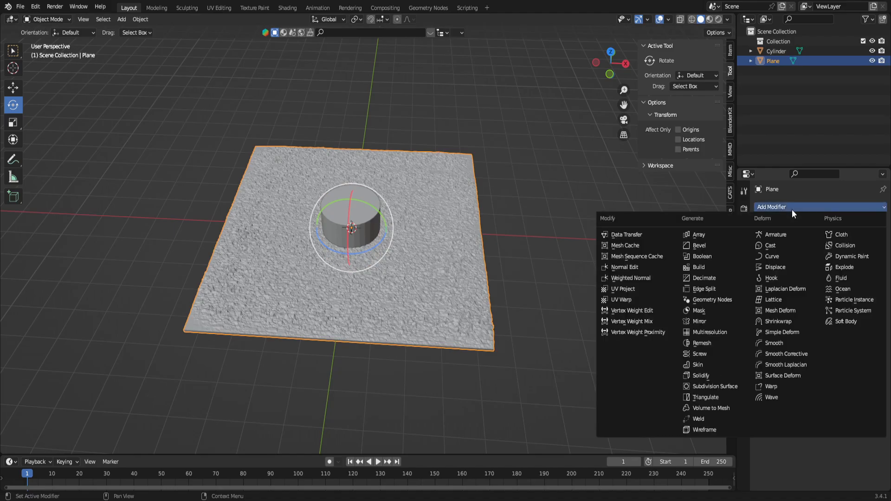
mouse_move(778, 310)
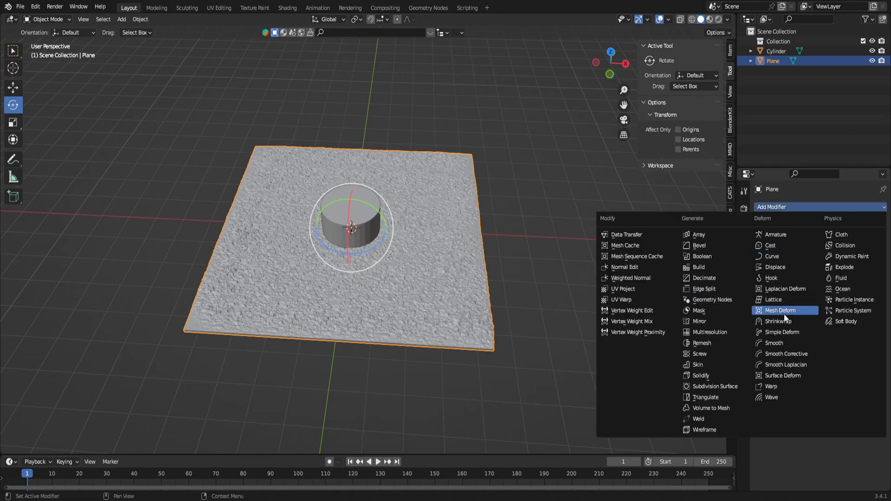
Add a Simple Deform modifier with angle 360° and the Cylinder as its origin.
left_click(782, 332)
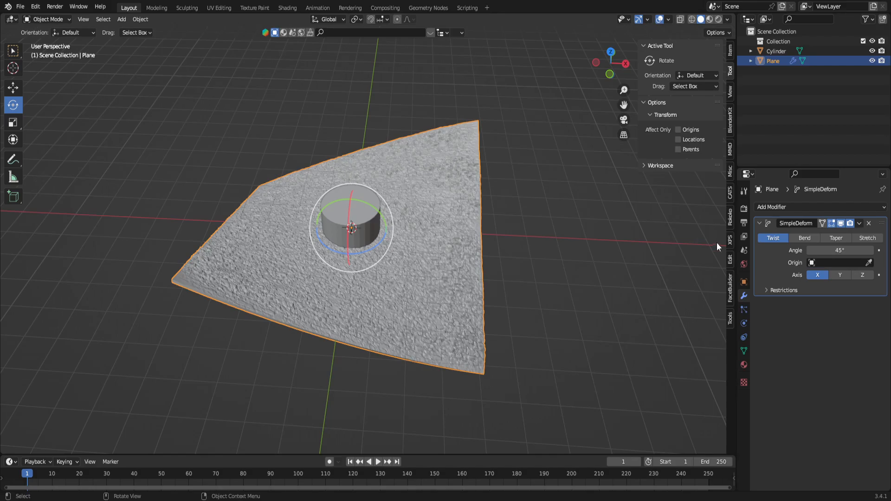
double_click(838, 250)
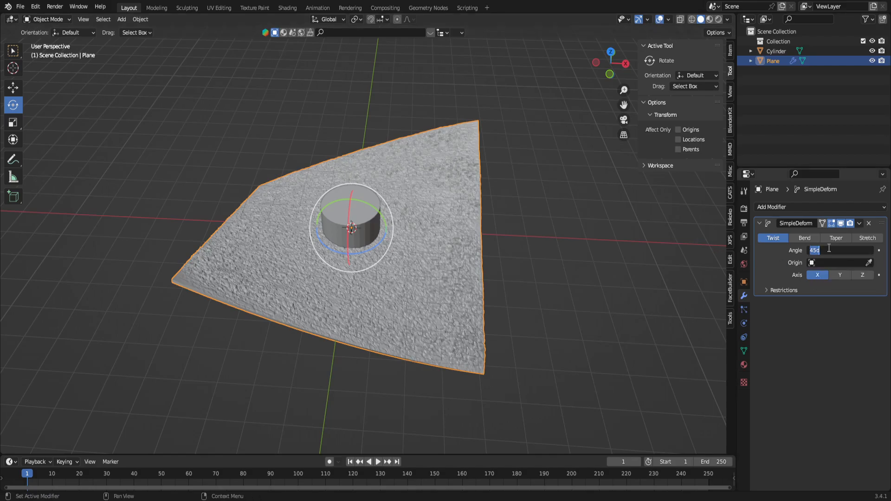
type("360")
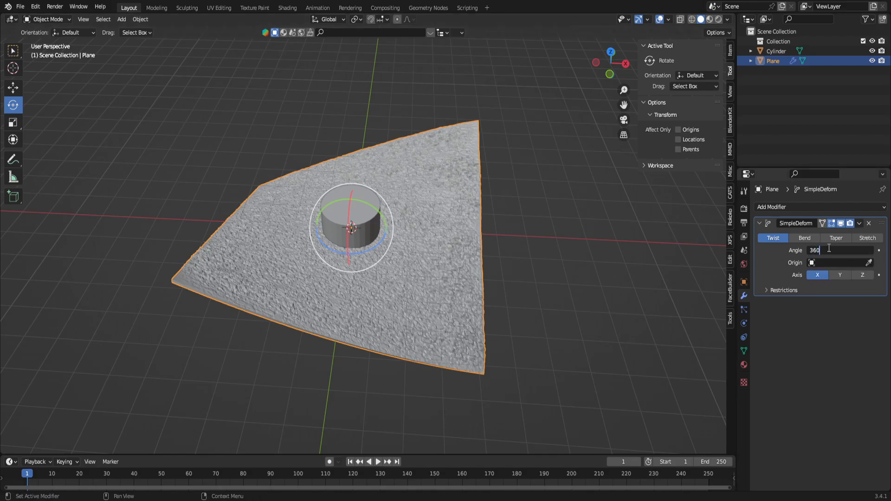
key("Return")
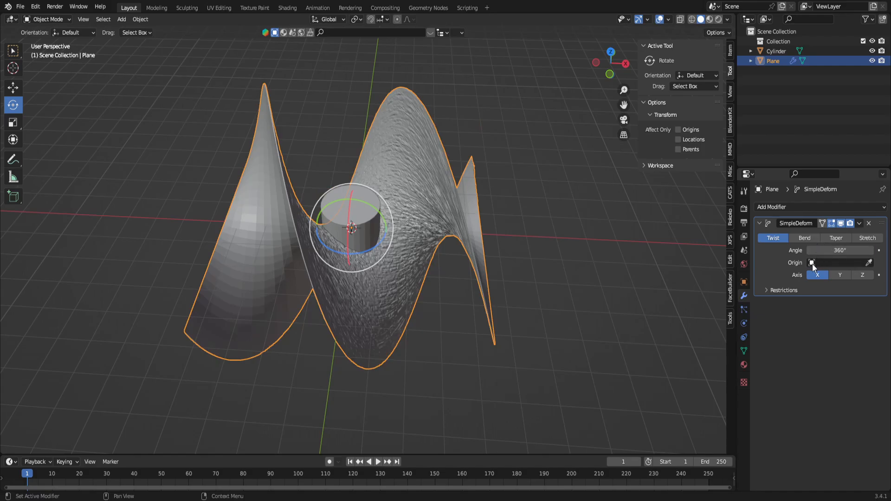
left_click(836, 263)
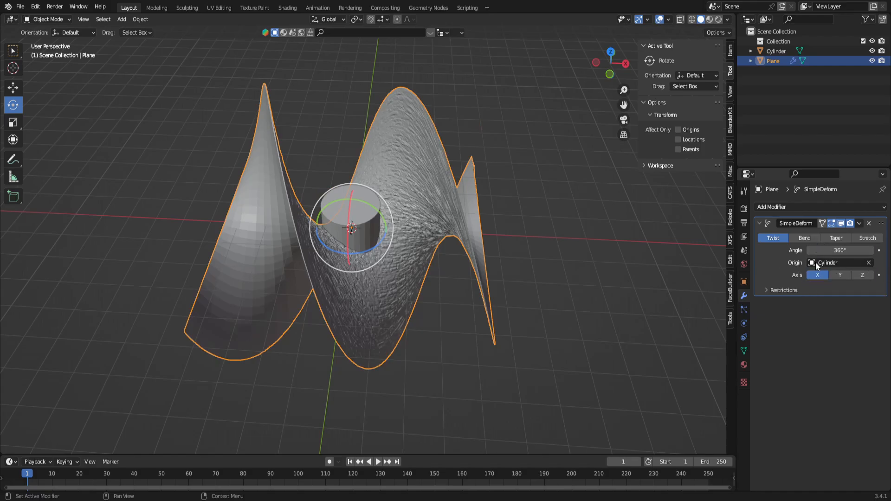
left_click(804, 238)
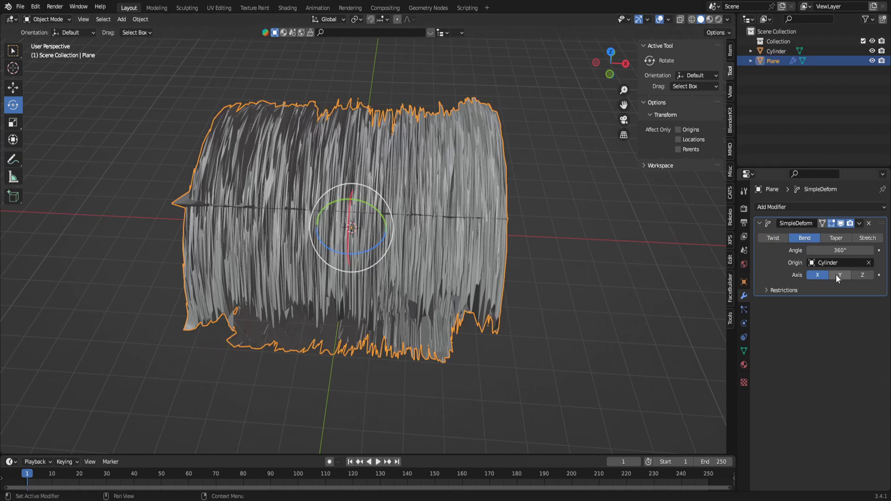
Set the deform axis to Y and rotate the plane about 90° so it wraps into a tube.
left_click(839, 274)
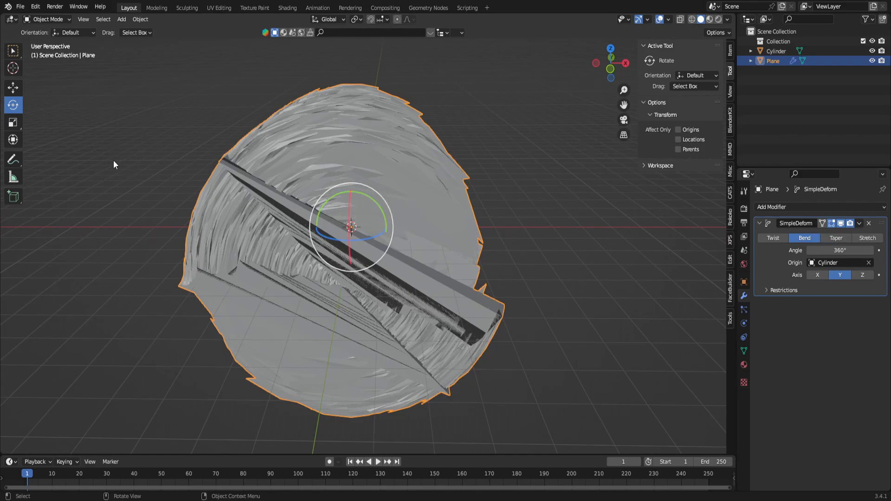
mouse_move(338, 199)
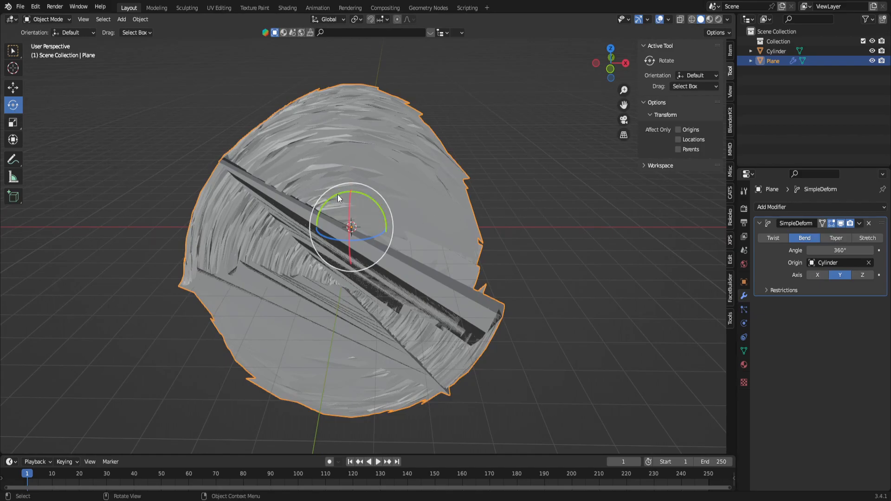
key("r")
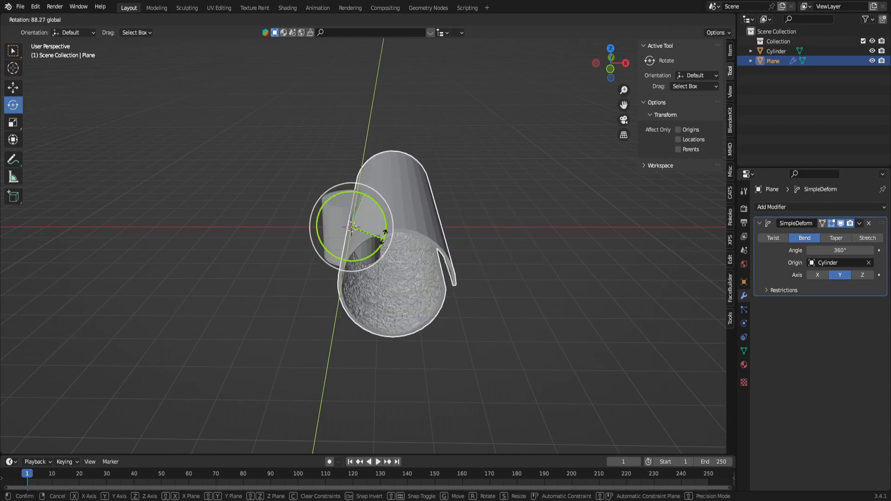
left_click_drag(363, 233, 335, 222)
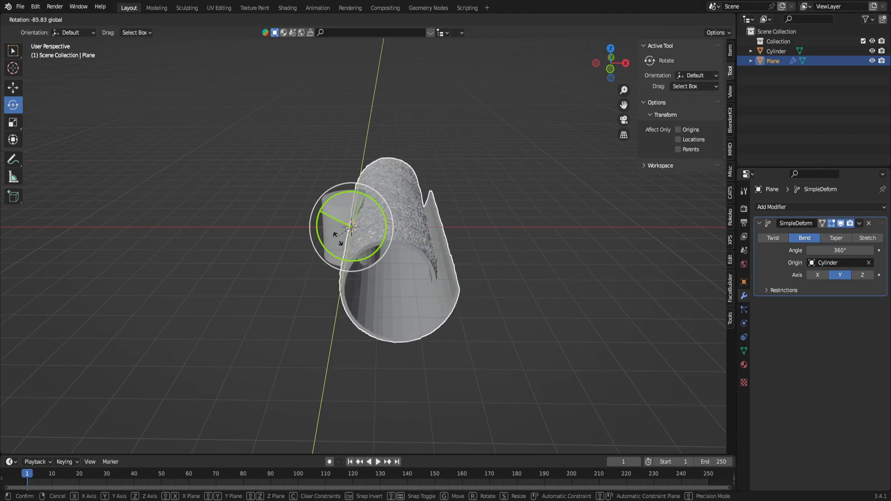
left_click_drag(353, 227, 395, 265)
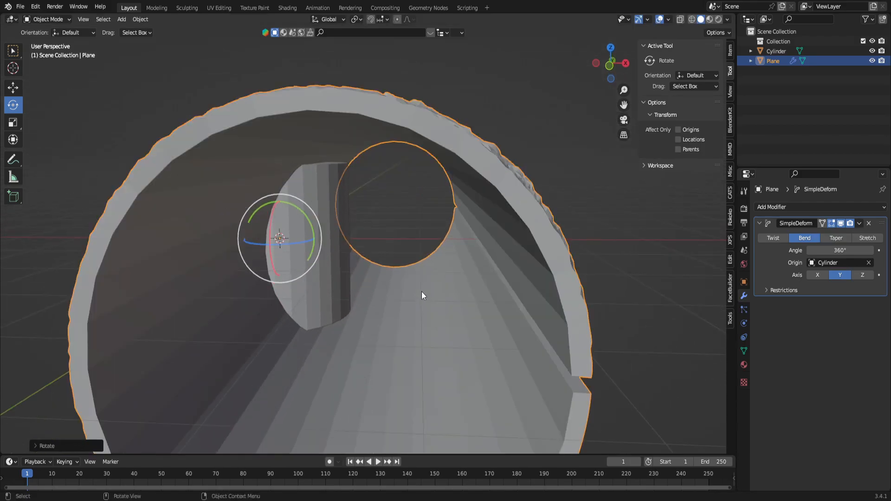
left_click_drag(423, 295, 539, 312)
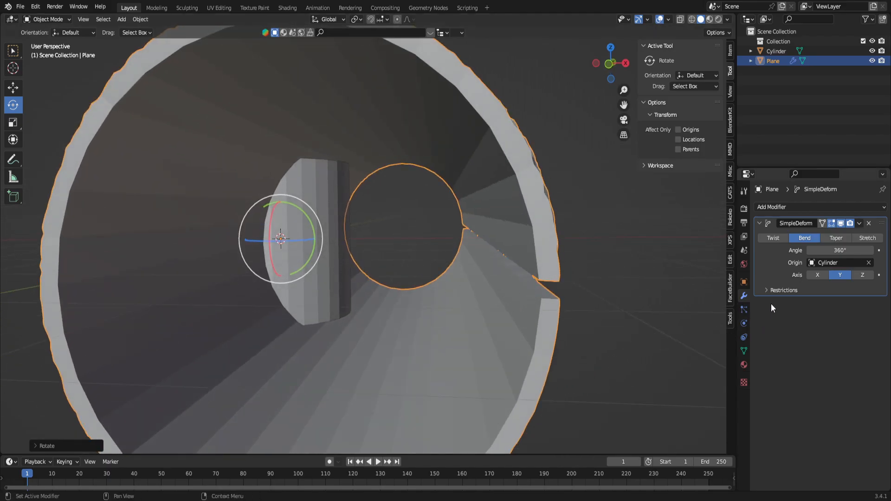
Under Restrictions, reduce the SimpleDeform upper Limit from 1.00 to 0.98 to close the seam.
left_click(783, 289)
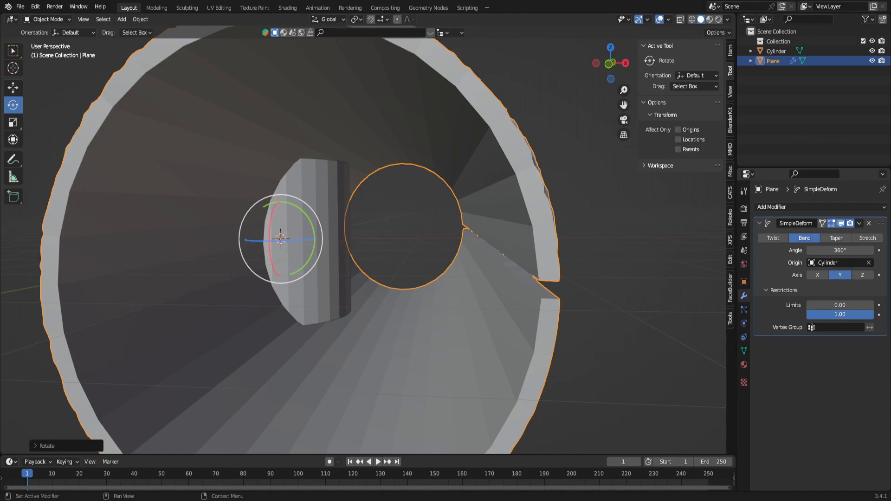
left_click(839, 314)
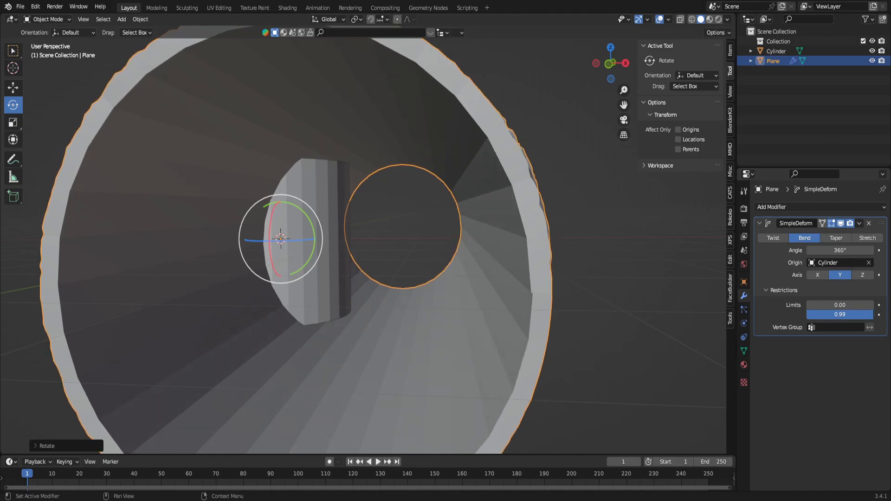
left_click_drag(840, 315, 829, 315)
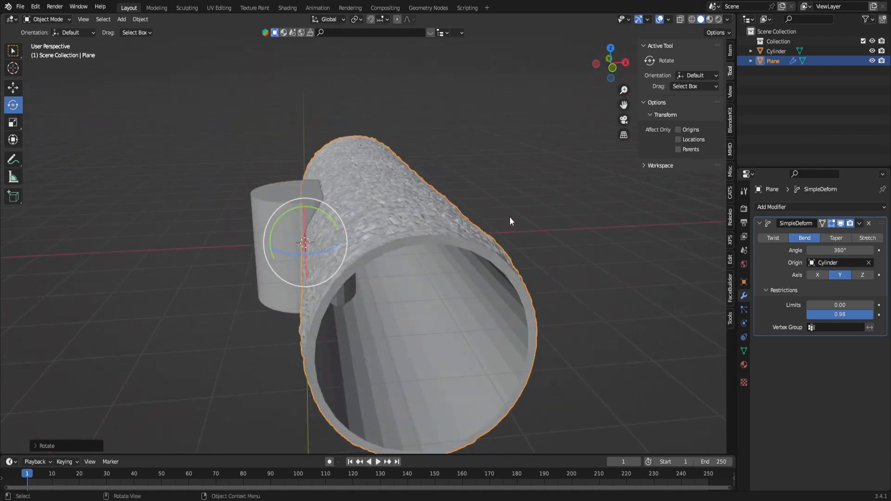
Delete the helper Cylinder, leaving the stone tube, and reveal the interaction-mode list.
left_click(860, 223)
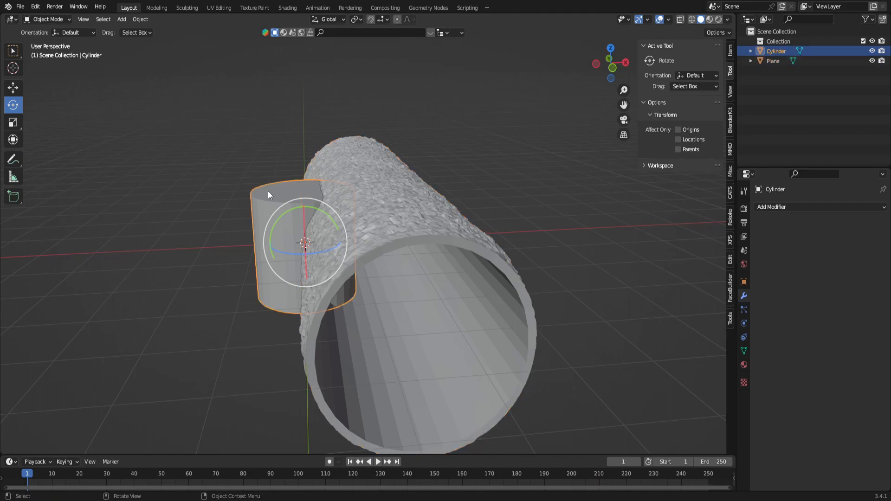
key("x")
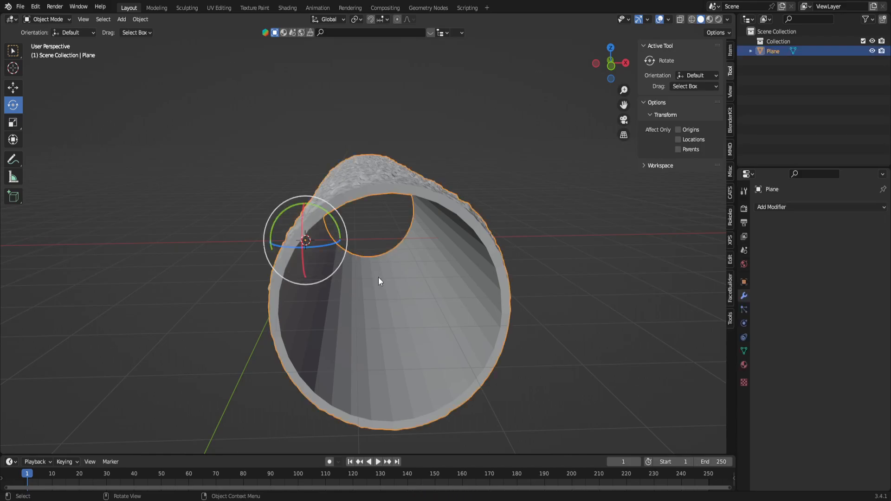
left_click(47, 18)
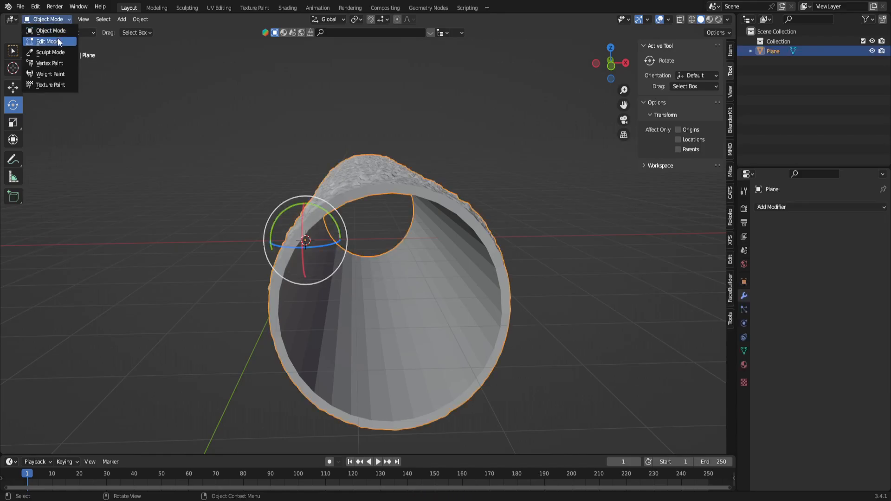
In Edit Mode, select all faces of the tube and Subdivide them.
left_click(47, 41)
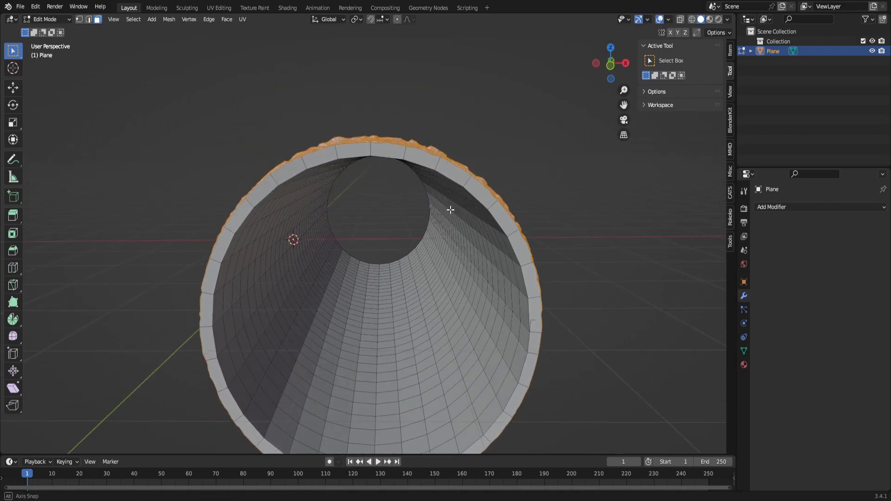
key("a")
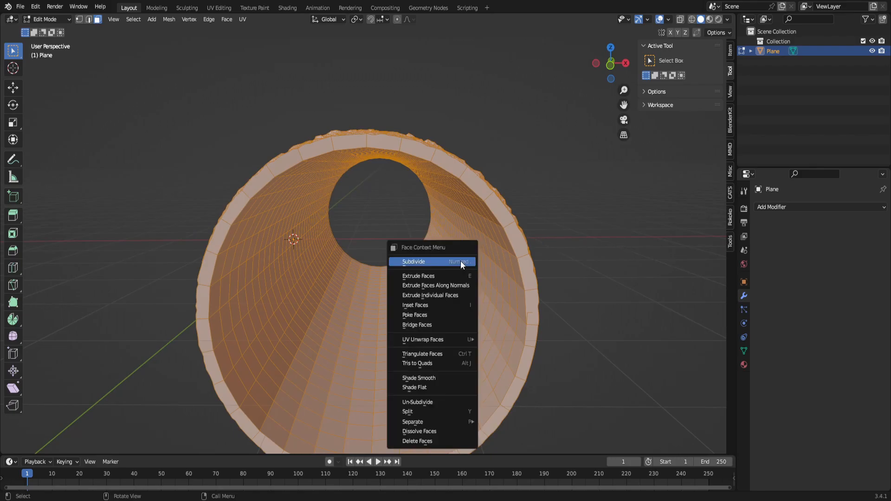
left_click(413, 262)
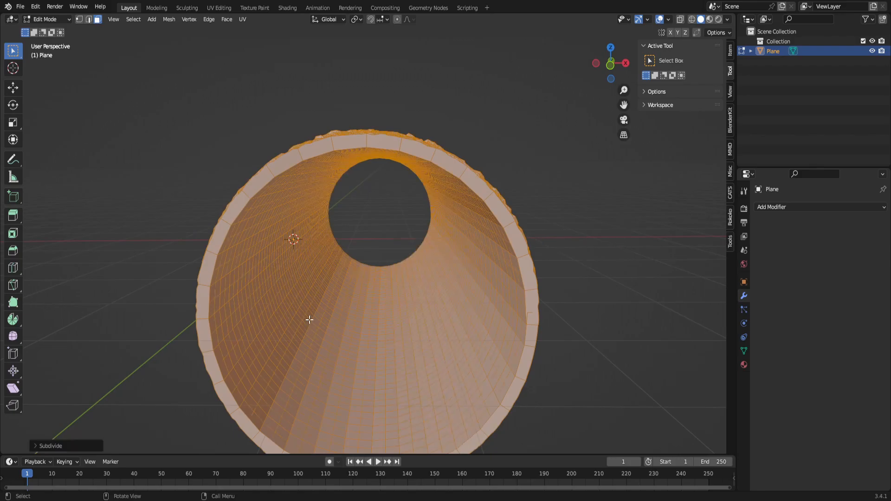
right_click(309, 319)
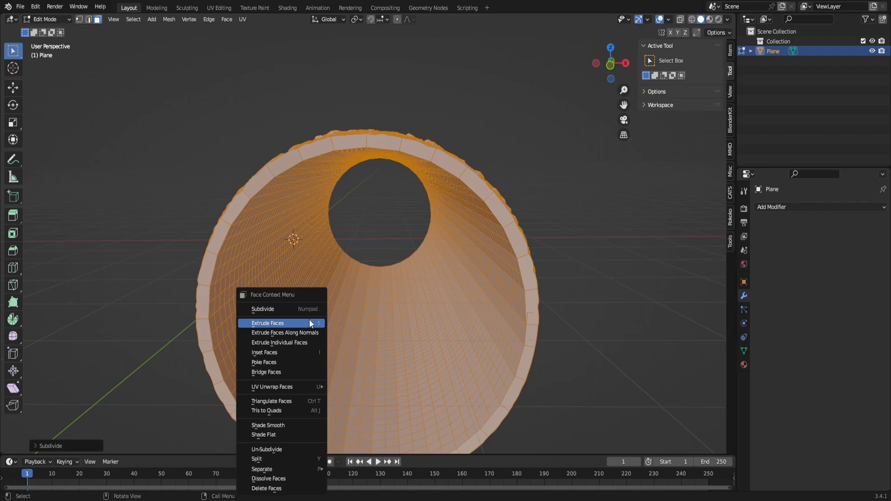
mouse_move(388, 324)
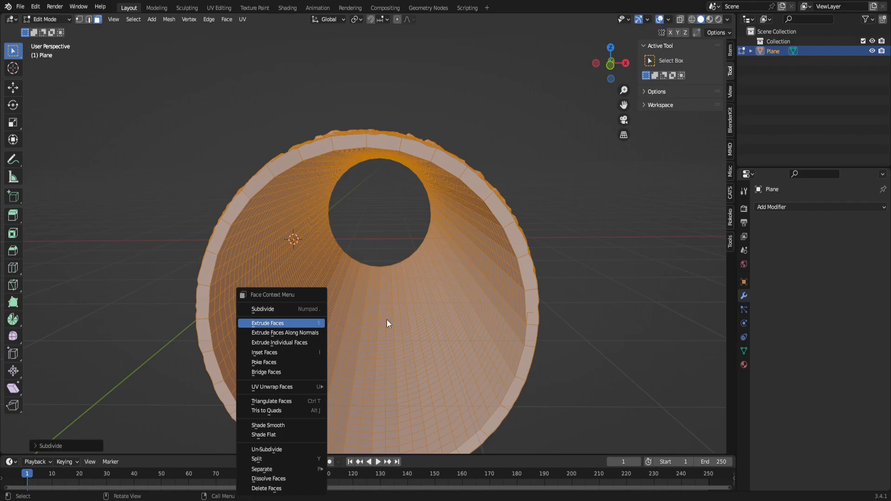
left_click(267, 323)
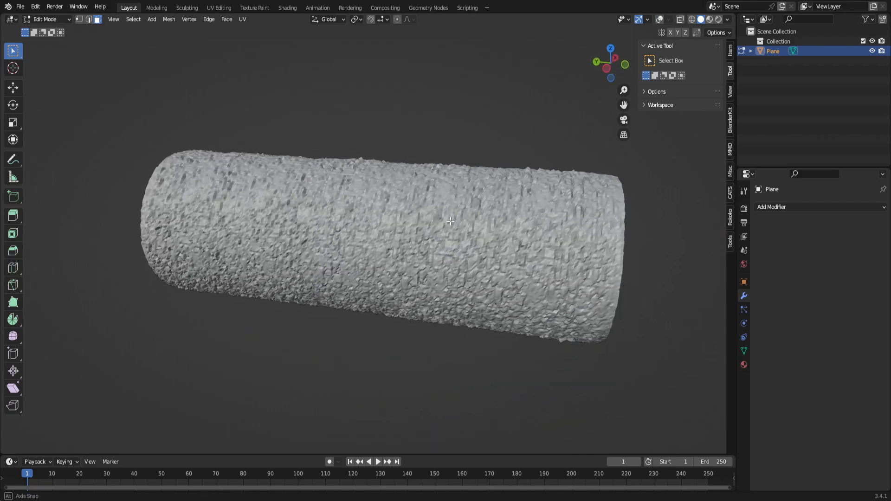
left_click_drag(451, 221, 471, 87)
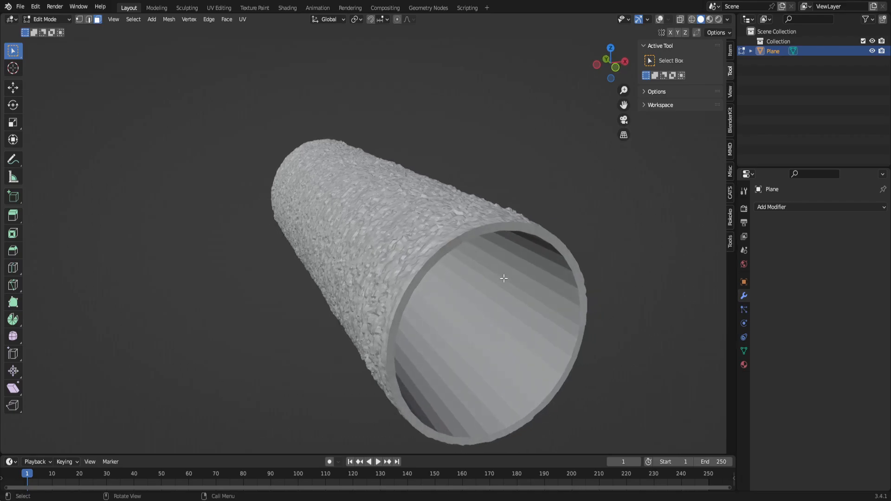
mouse_move(551, 343)
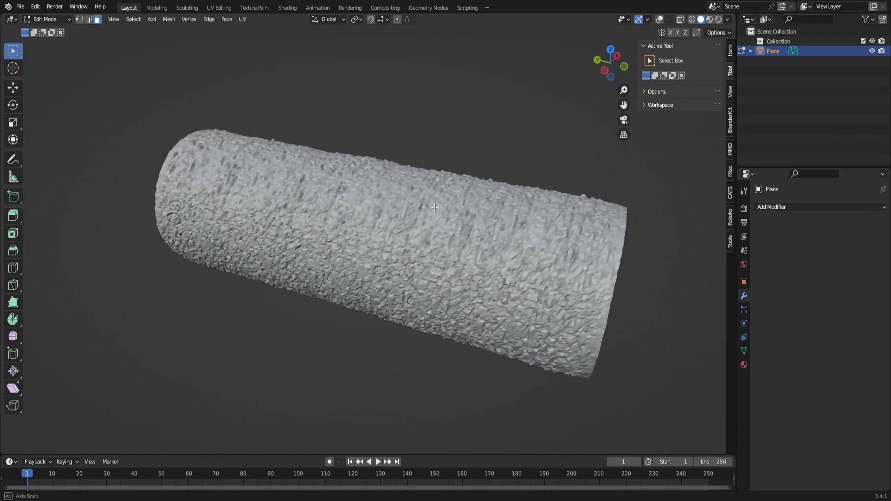
left_click_drag(434, 207, 415, 241)
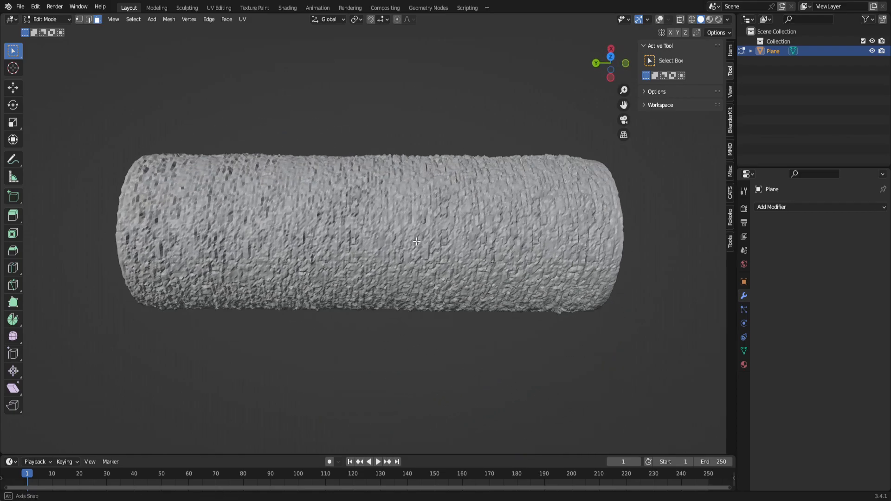